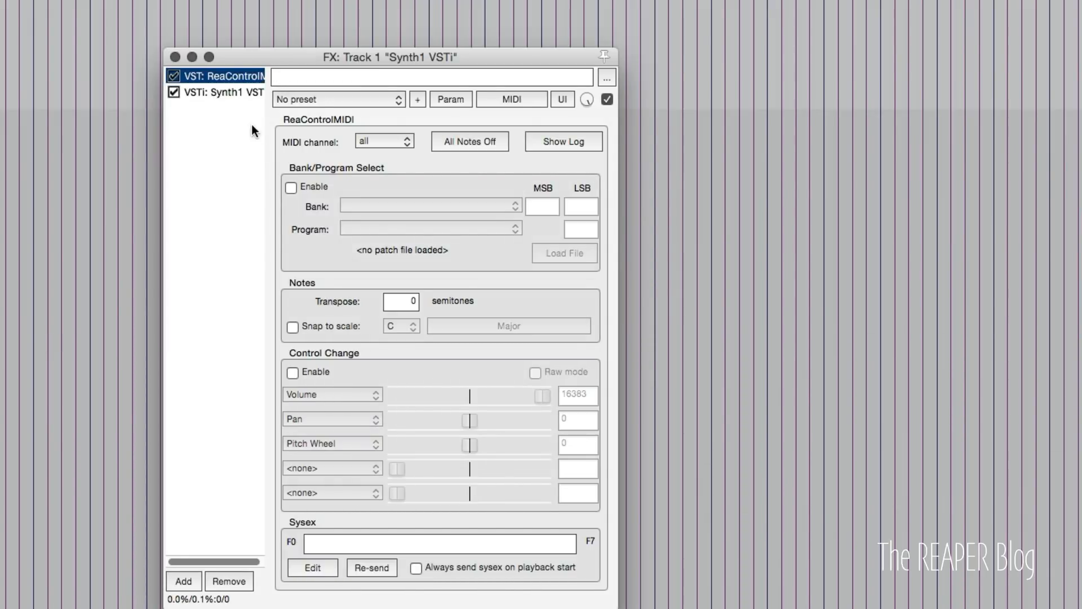
mouse_move(546, 162)
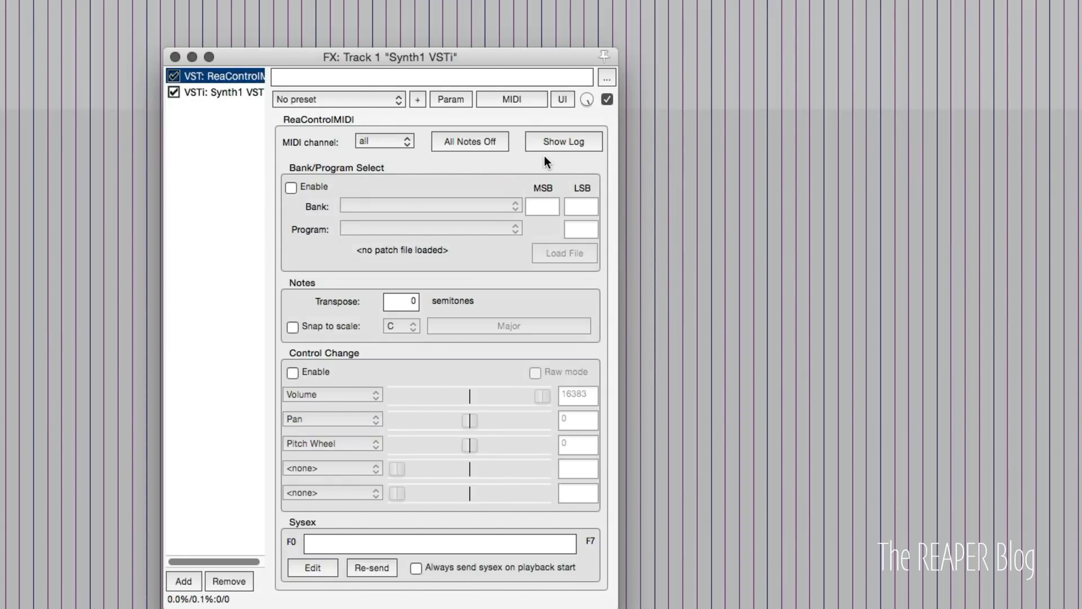
- Show ReaControlMIDI's MIDI activity log to watch pitch wheel, note and pressure messages
left_click(563, 142)
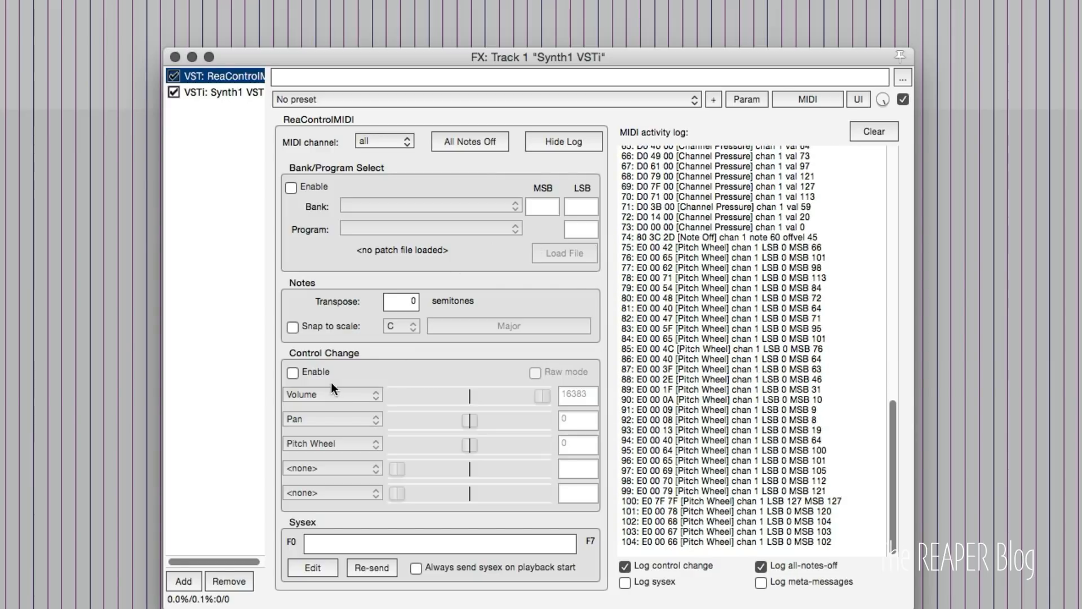
- Enable ReaControlMIDI's Control Change section and sweep its Pitch Wheel slider down and up
left_click(292, 372)
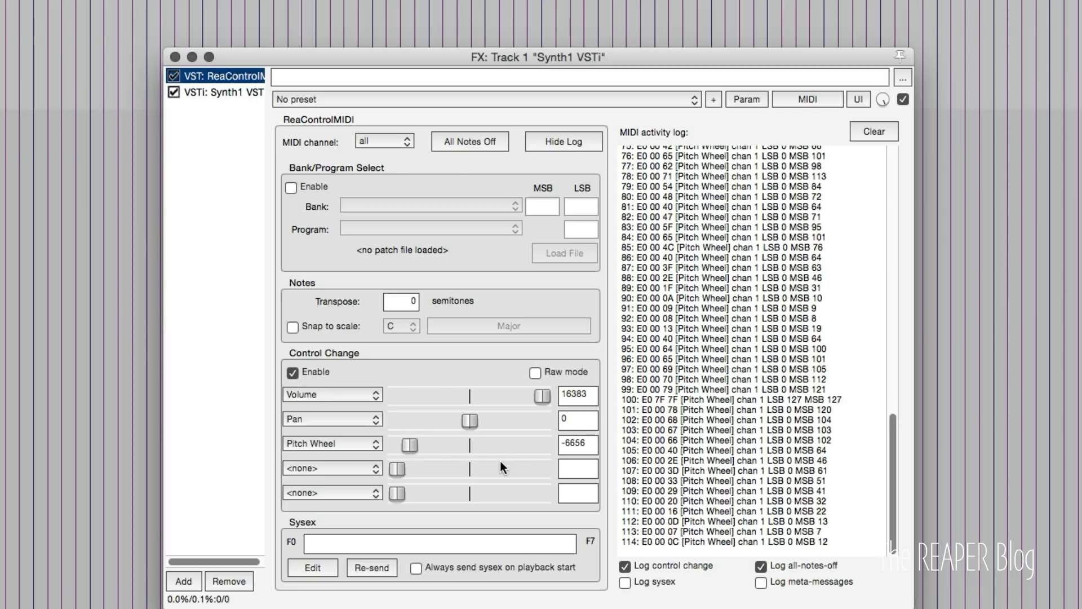
left_click_drag(406, 444, 509, 444)
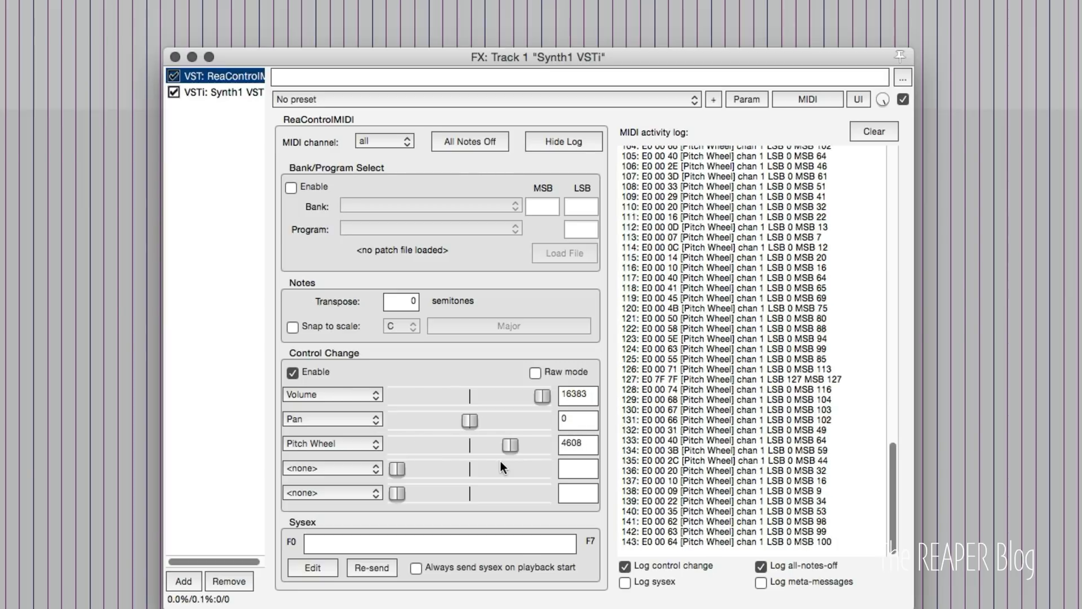
left_click_drag(509, 445, 512, 455)
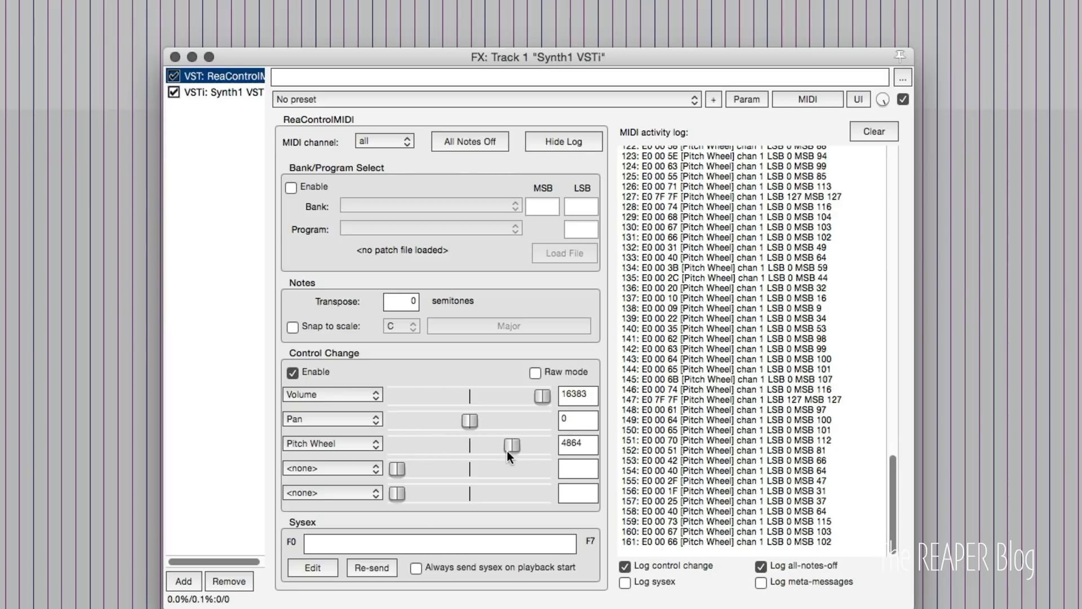
left_click_drag(513, 445, 504, 444)
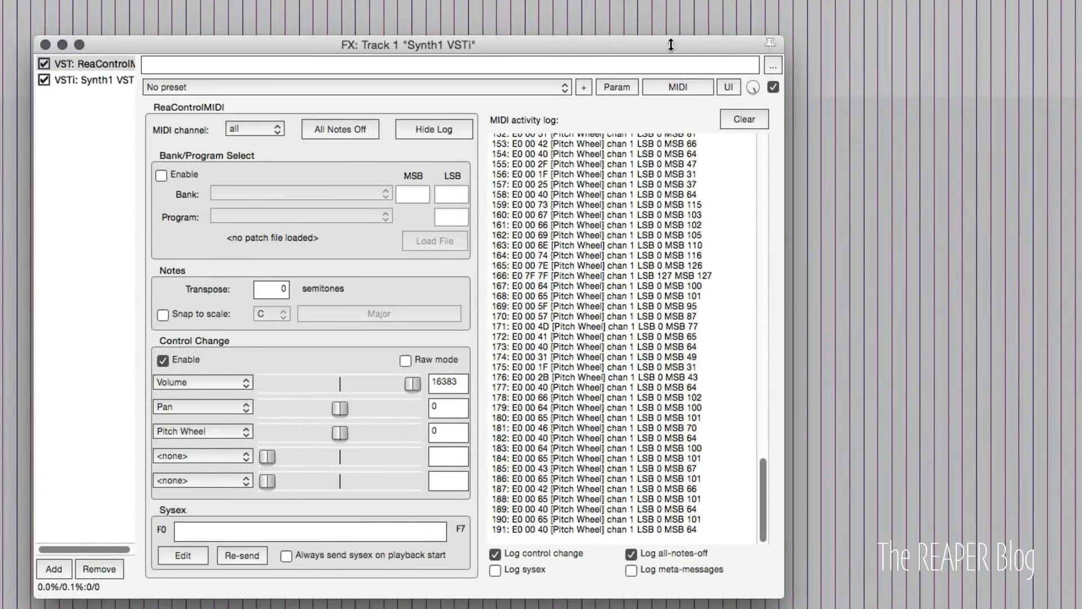
- Make ReaControlMIDI's Pitch Wheel envelope visible and armed on track 1
left_click(615, 87)
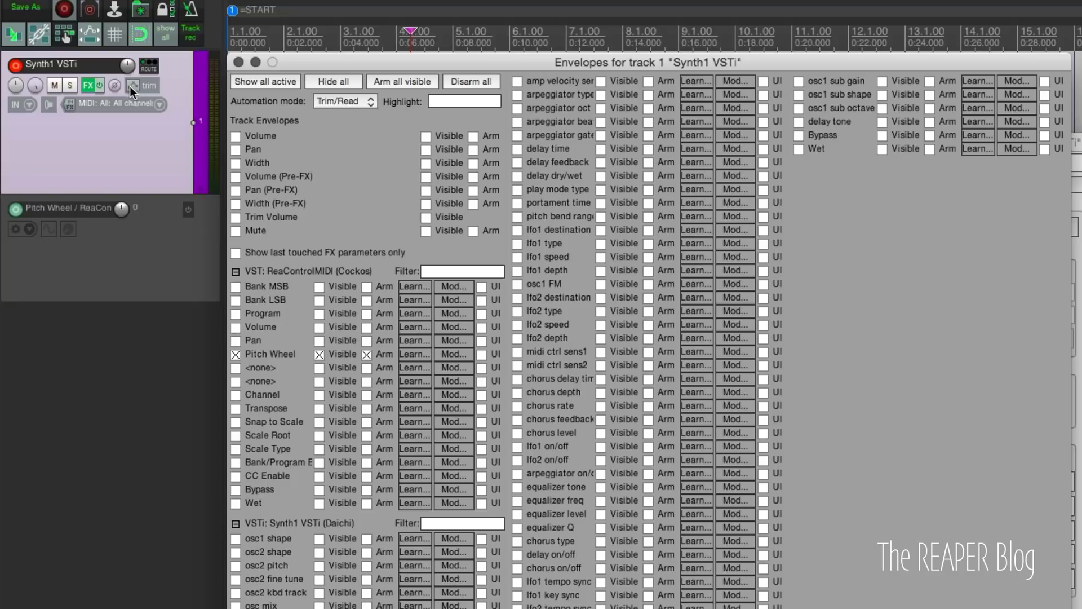
mouse_move(313, 239)
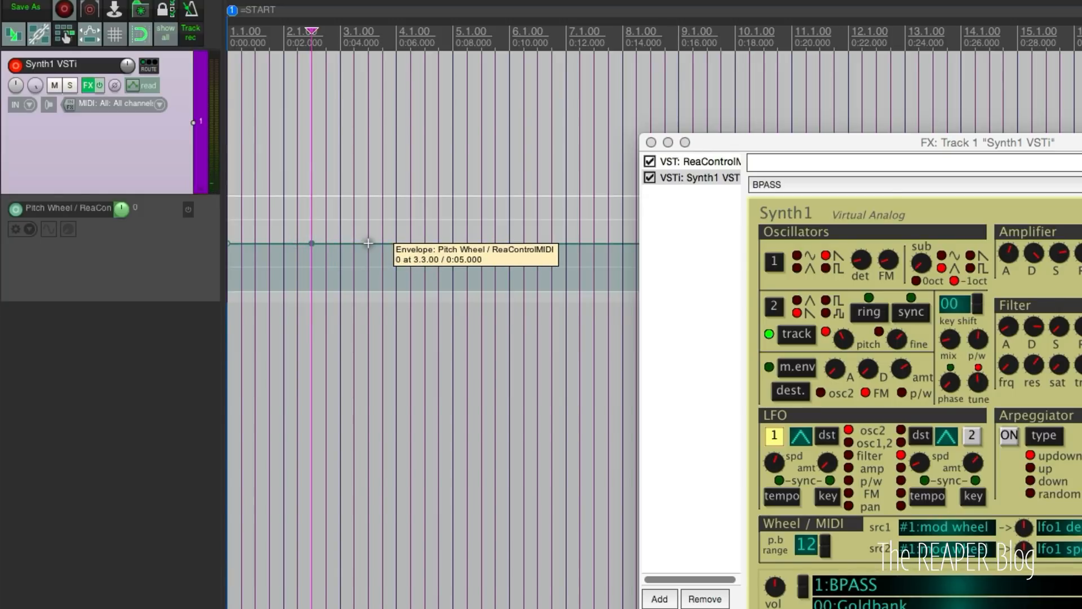
- Draw a rising point near bar 2 in the Pitch Wheel lane and add another point
left_click_drag(384, 243, 383, 217)
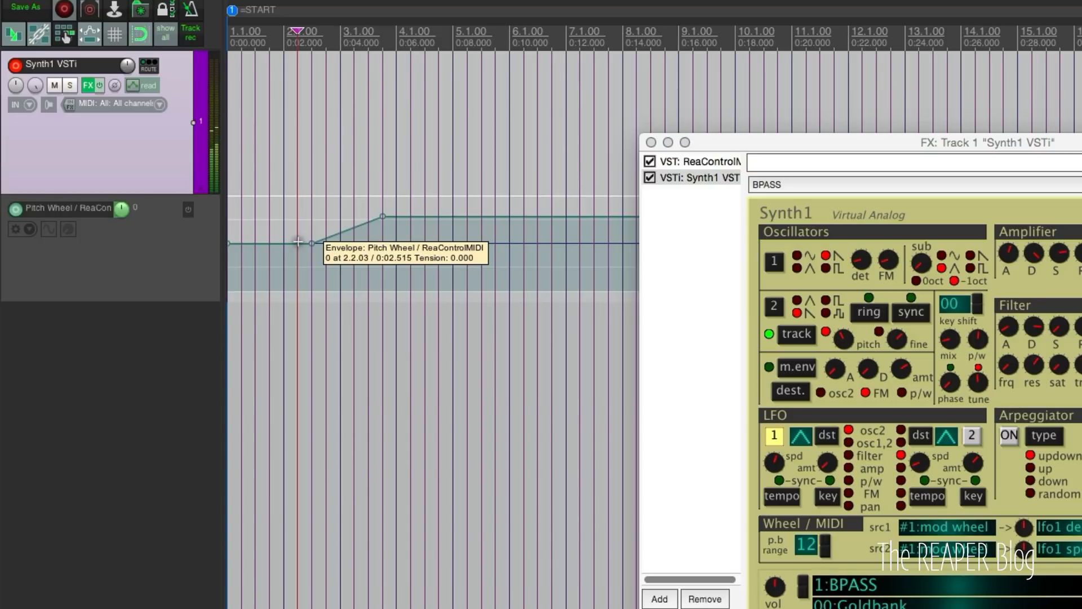
left_click(697, 161)
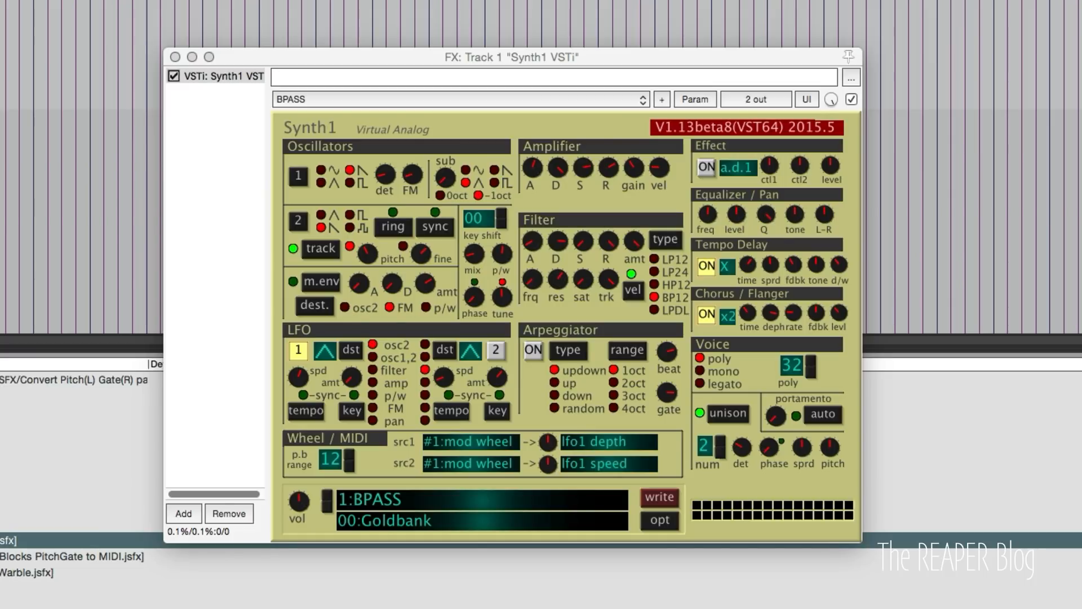
mouse_move(213, 136)
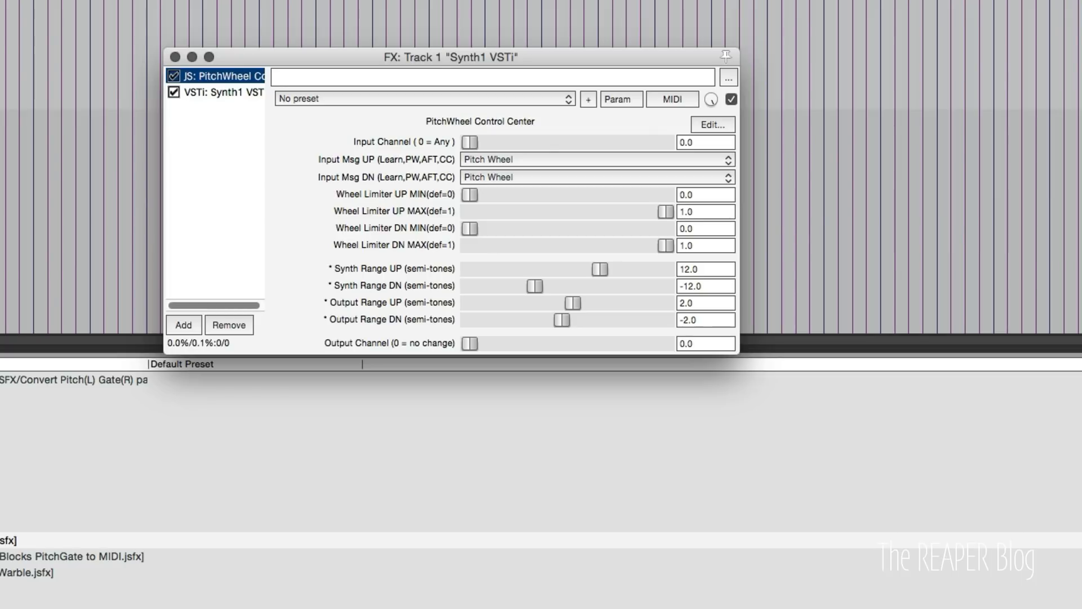
mouse_move(233, 116)
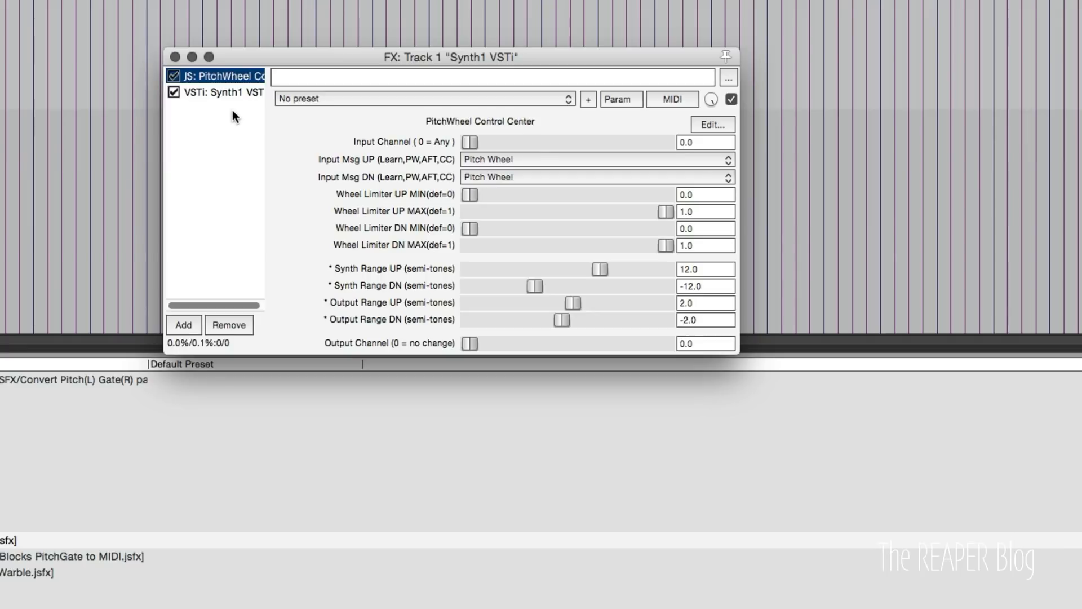
mouse_move(232, 136)
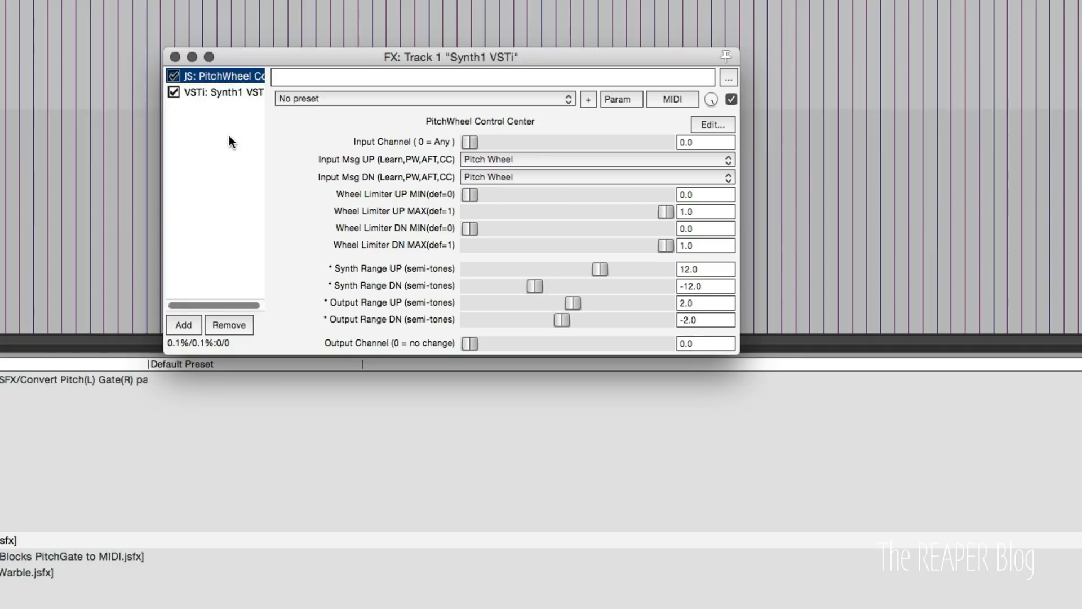
mouse_move(133, 133)
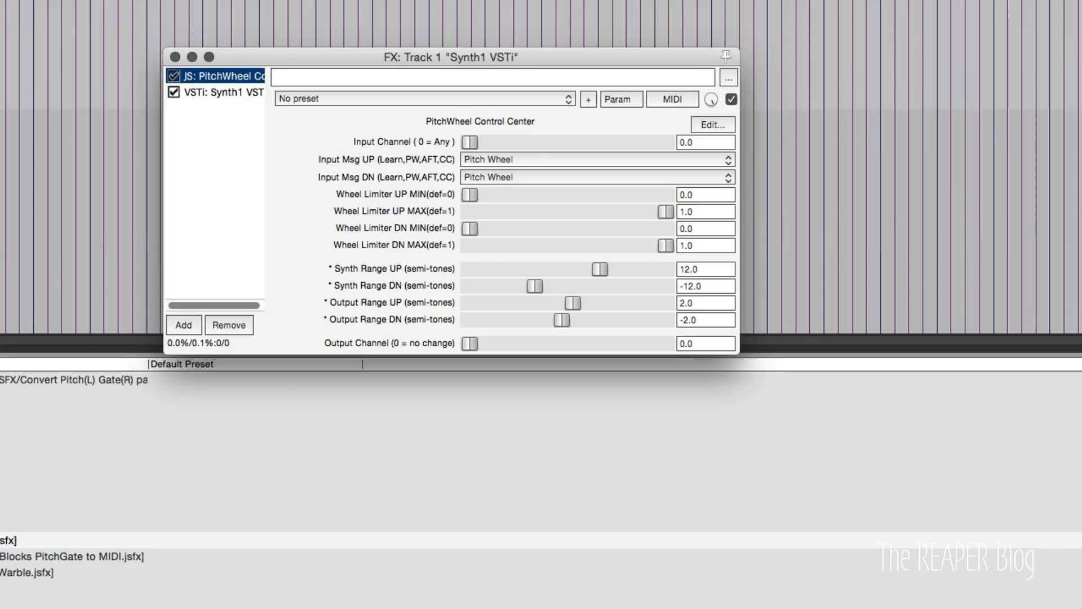
mouse_move(347, 325)
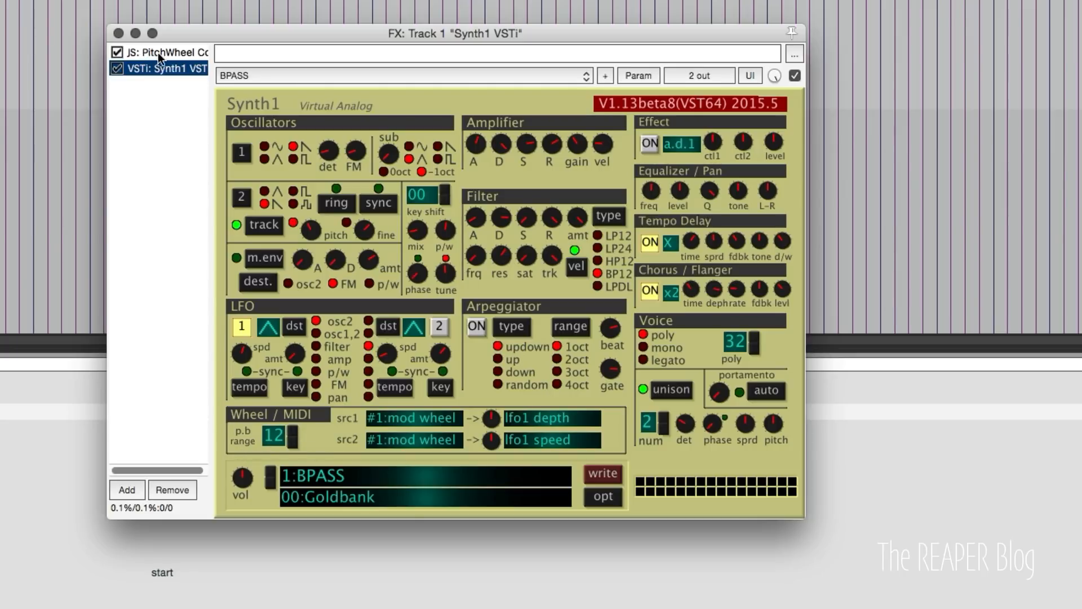
- Set PitchWheel Control Center's Input Msg UP to Channel Aftertouch
left_click(163, 52)
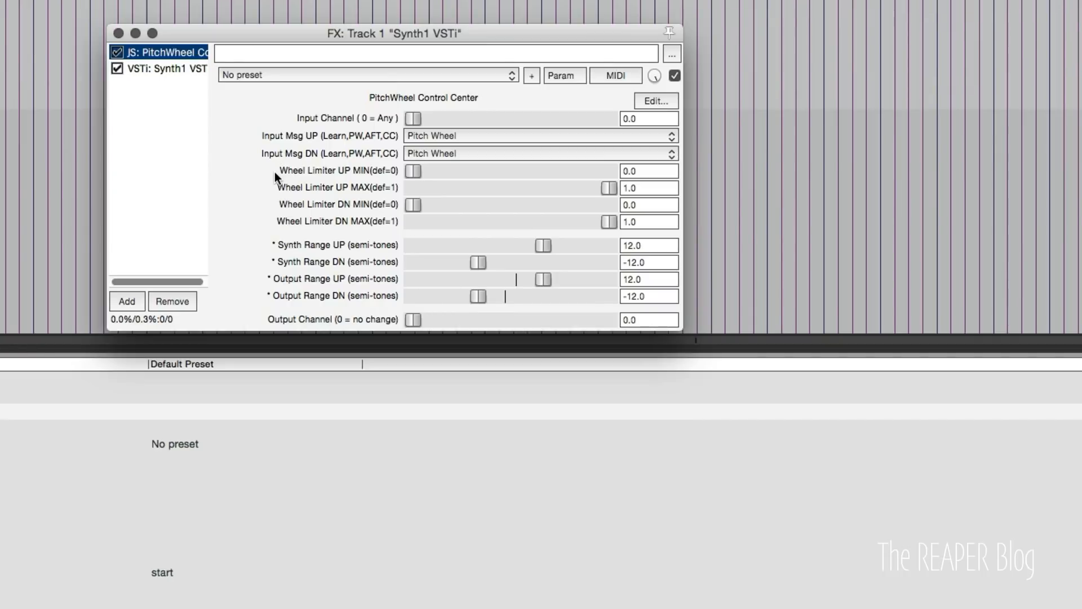
mouse_move(392, 328)
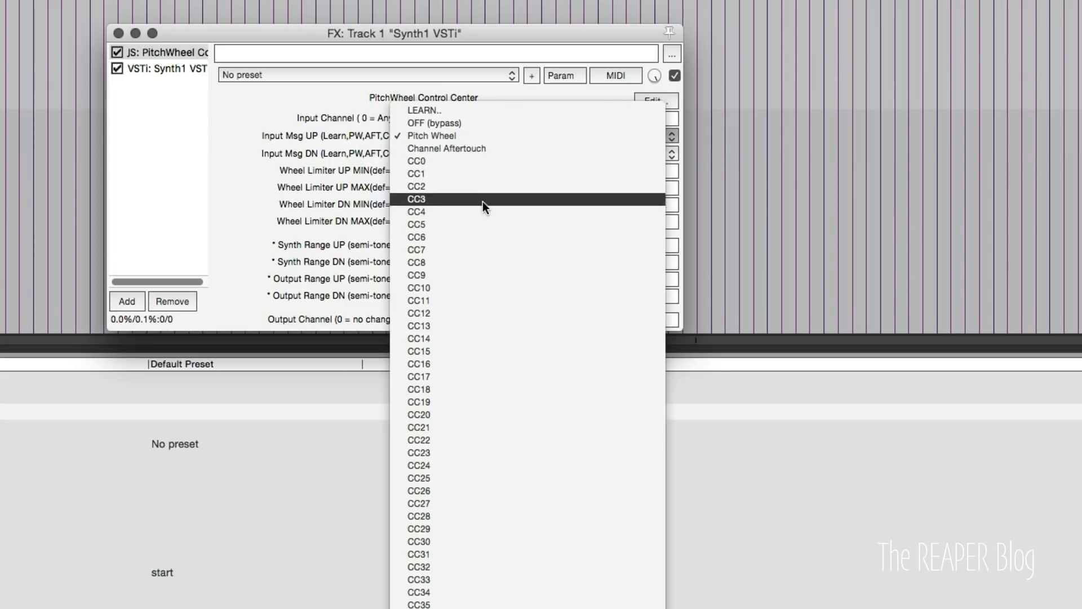
mouse_move(484, 215)
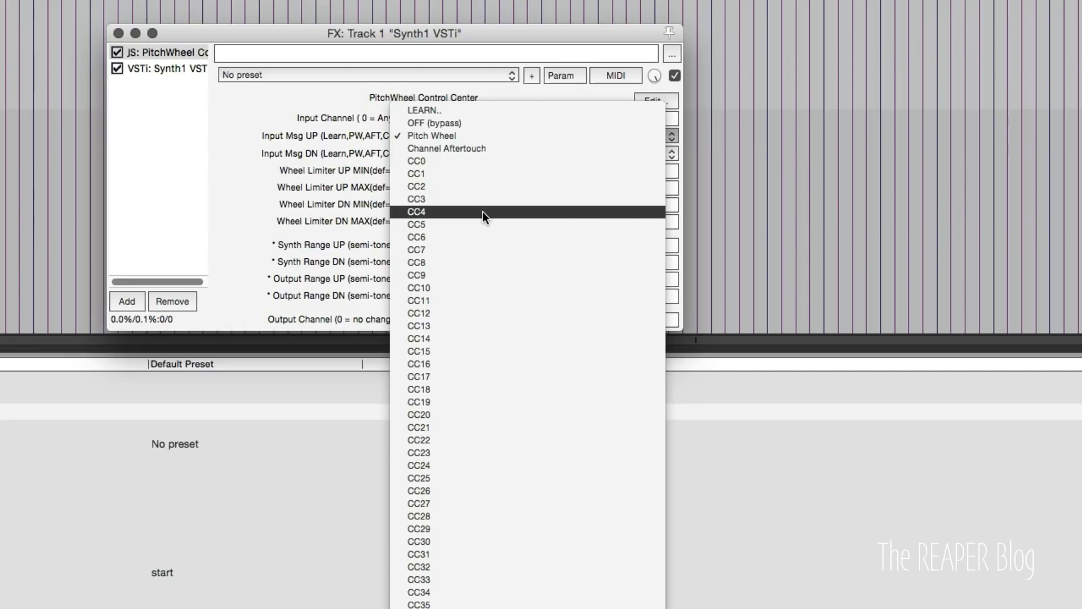
mouse_move(473, 225)
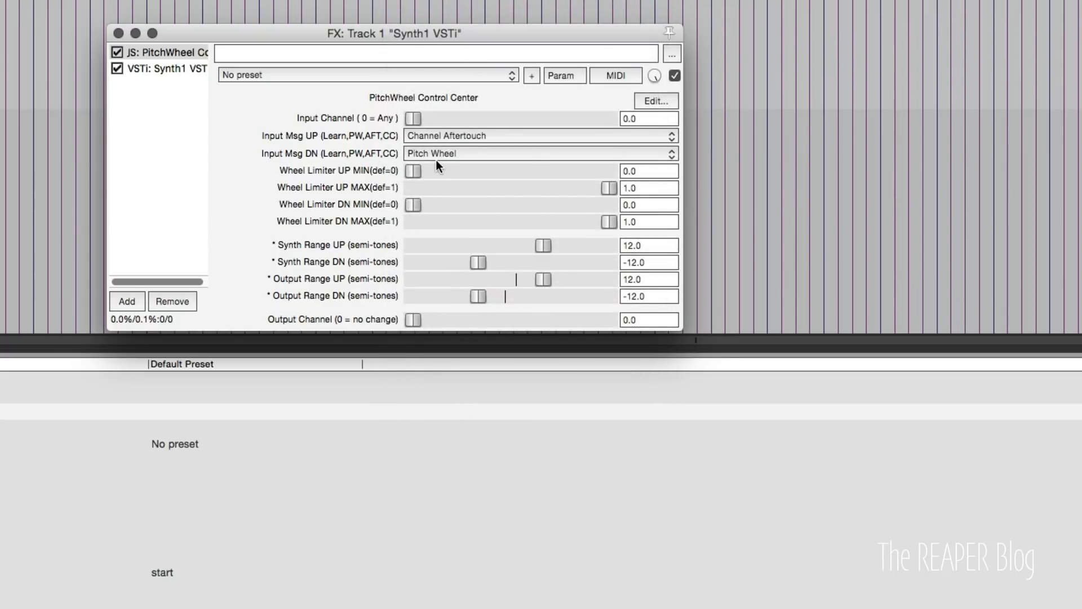
- Set Input Msg DN to Channel Aftertouch and Output Range UP to -12 semitones
left_click(538, 153)
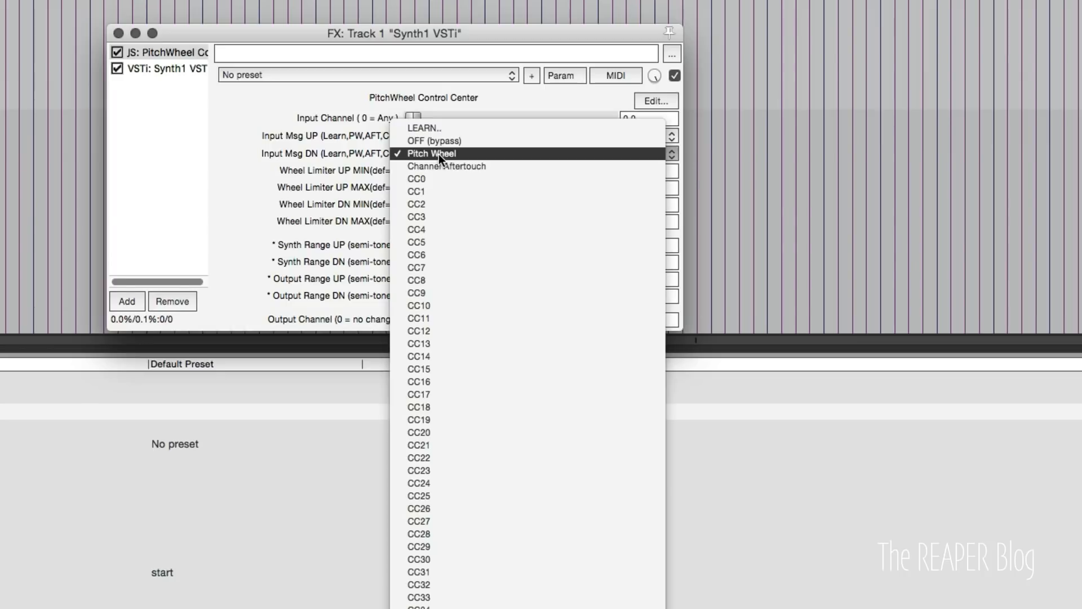
left_click(446, 166)
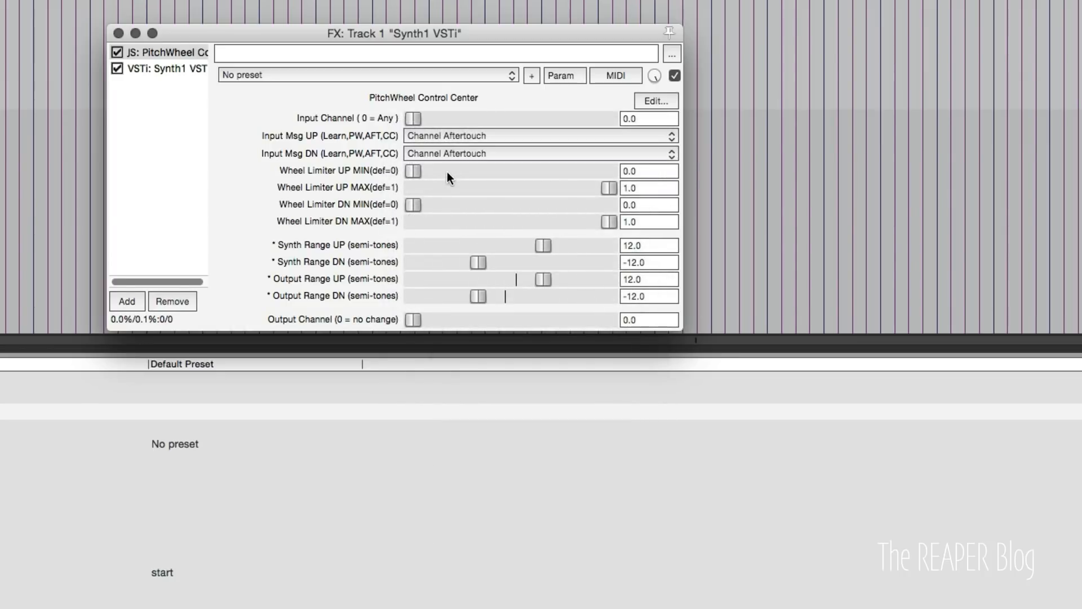
mouse_move(468, 221)
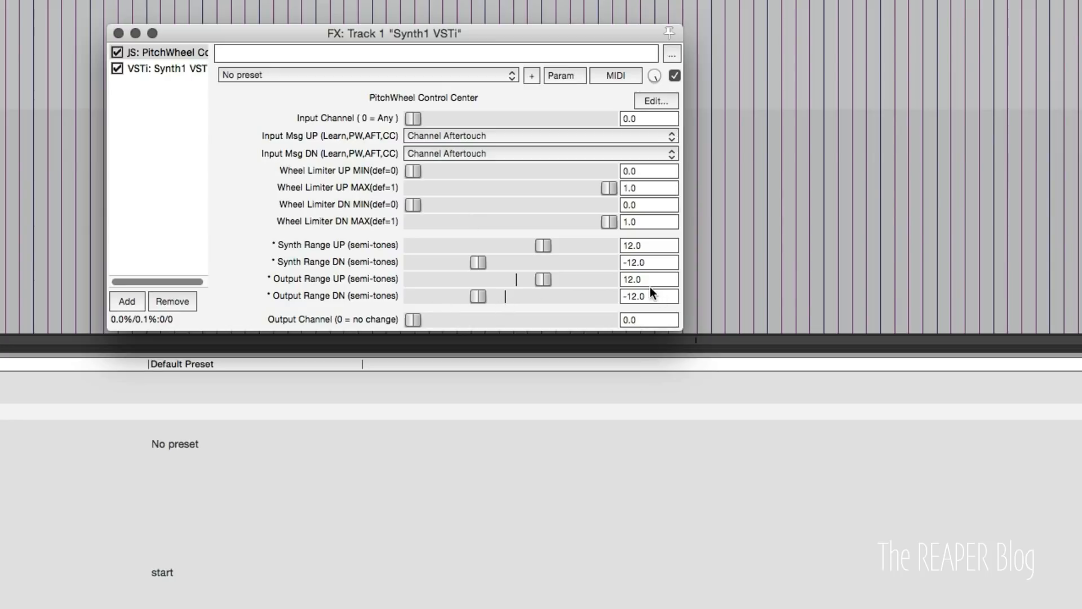
mouse_move(649, 308)
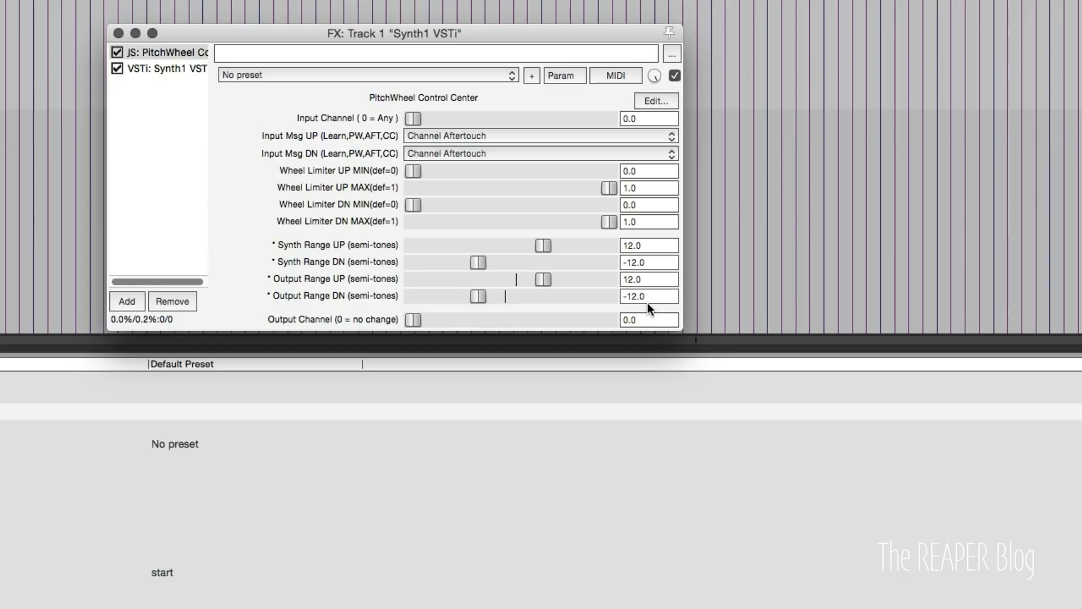
double_click(648, 279)
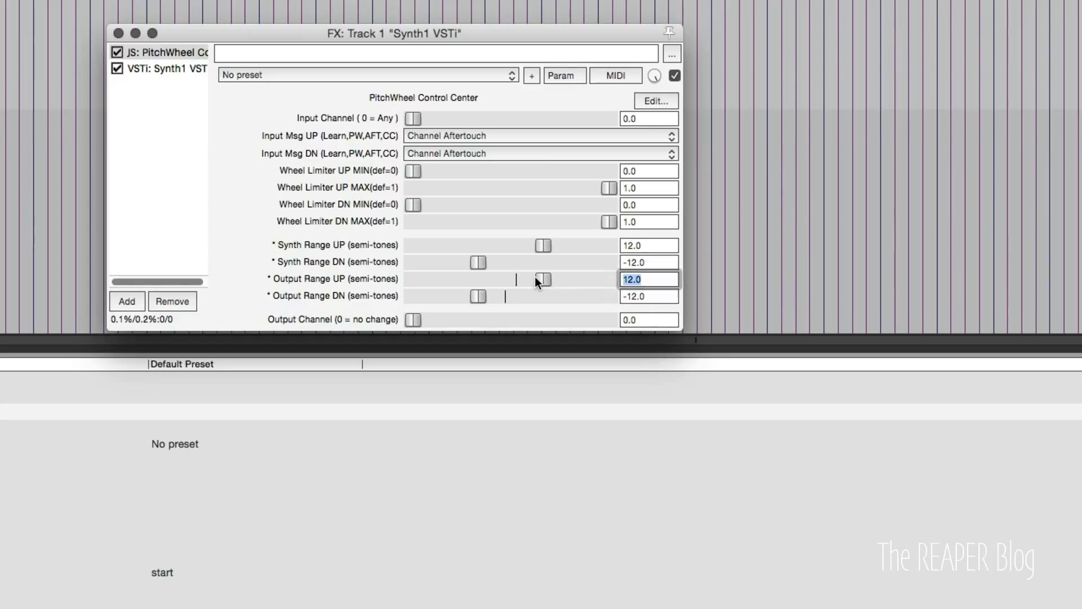
type("-12")
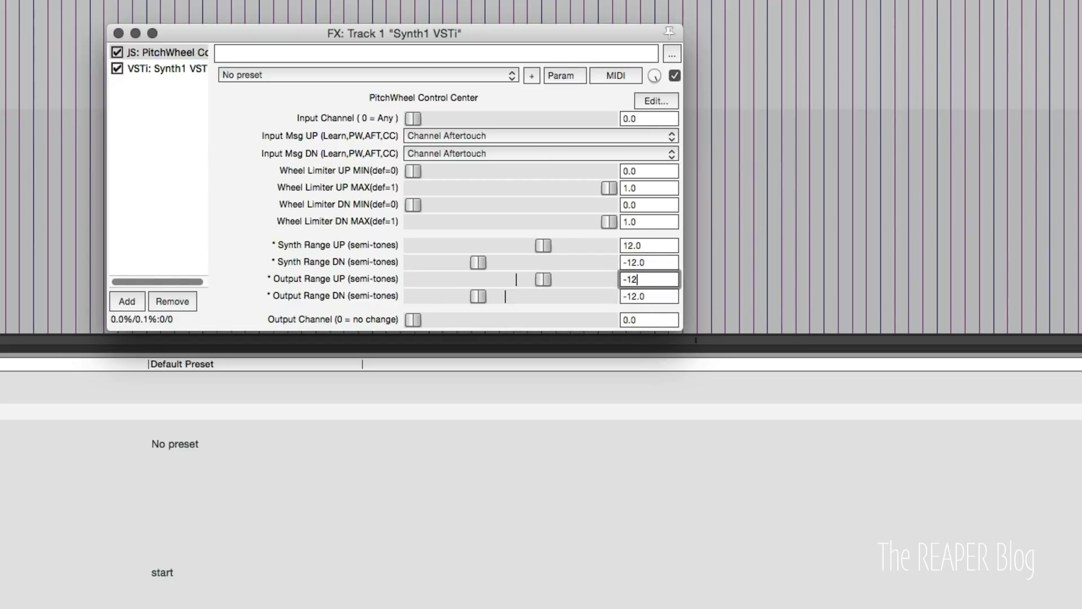
left_click(647, 296)
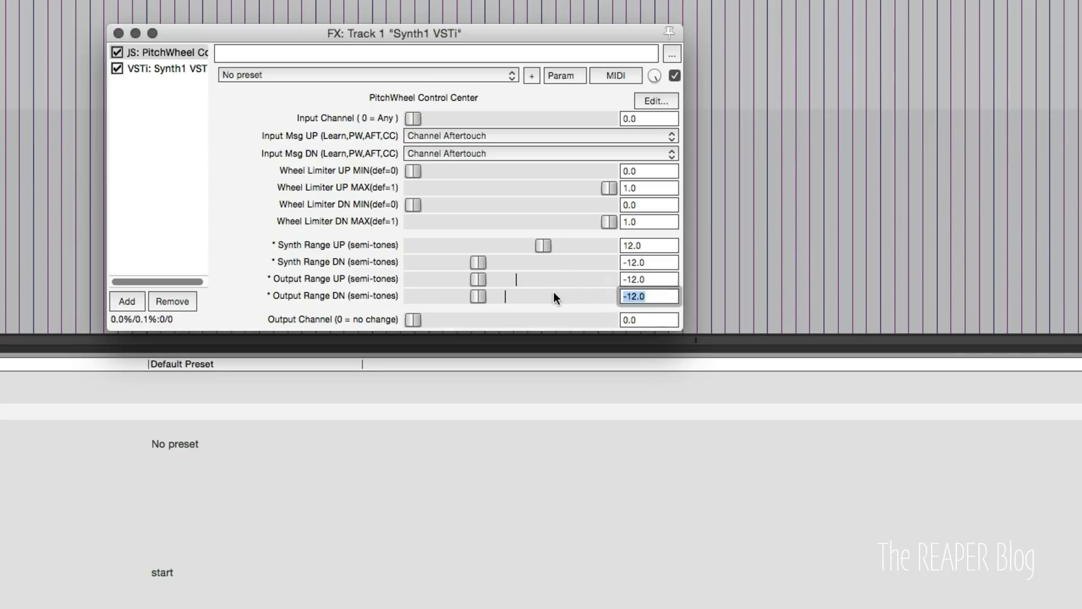